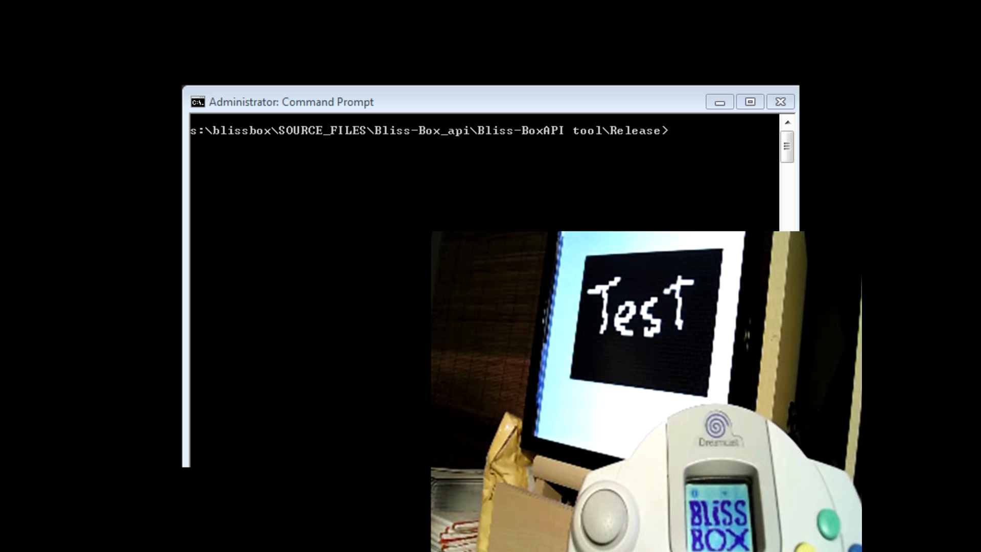
{"action": "type", "text": "Bliss-BoxAPI.exe send LCD_IMG c:\\temp\\smile.wbmp 4"}
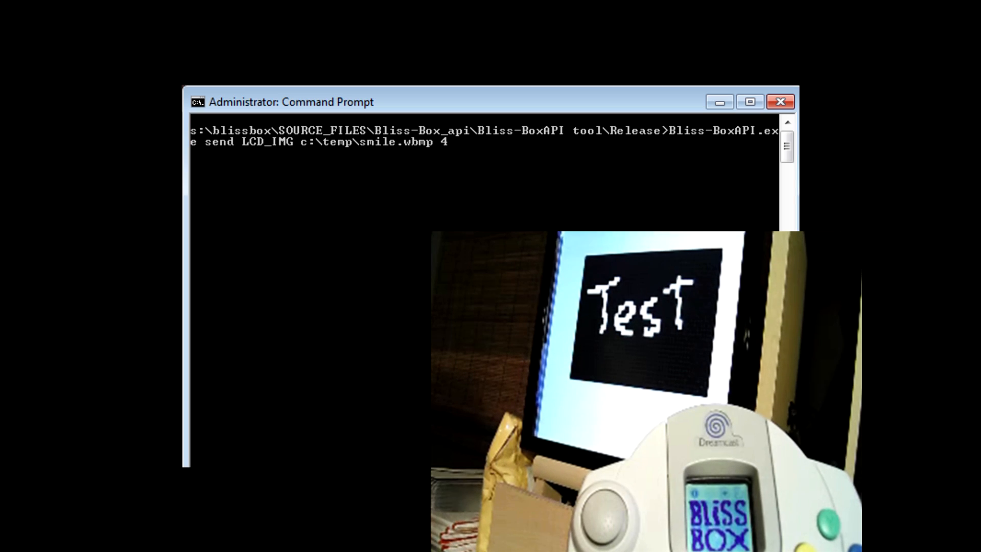